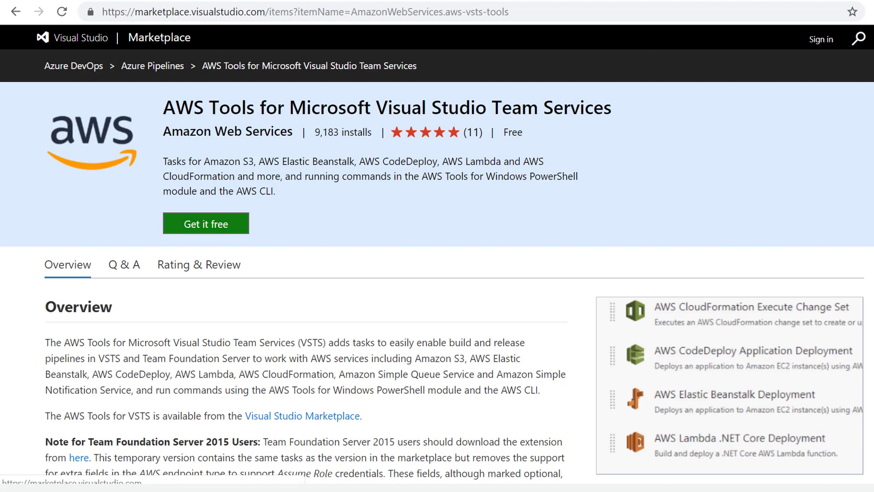
Switch from the AWS Tools Marketplace page to the 'Comparison of source-code-hosting facilities' tab.
{"action": "left_click", "coordinate": [217, 11]}
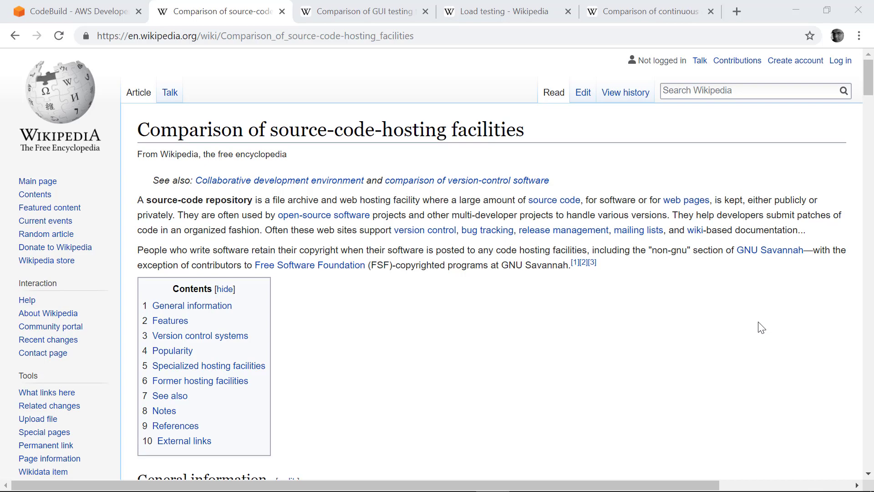
Read down through the source-code-hosting General information table and return toward the top.
{"action": "scroll", "scroll_direction": "down", "scroll_amount": 3}
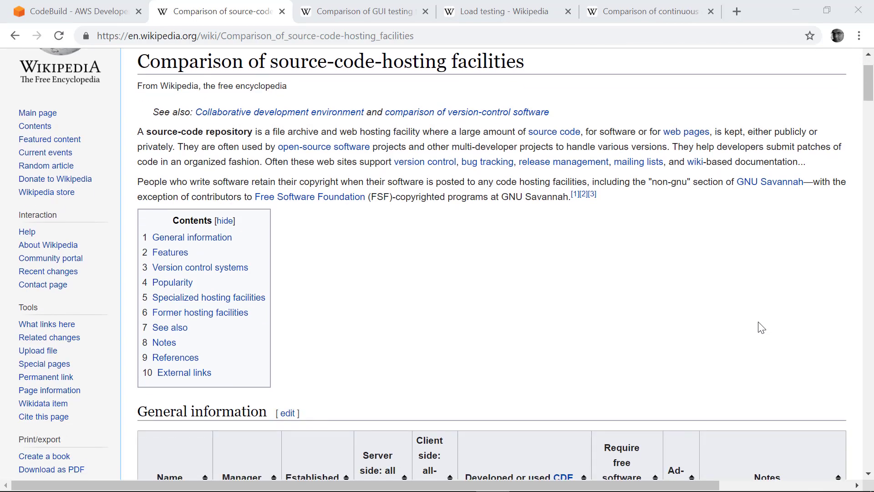
{"action": "mouse_move", "coordinate": [419, 50]}
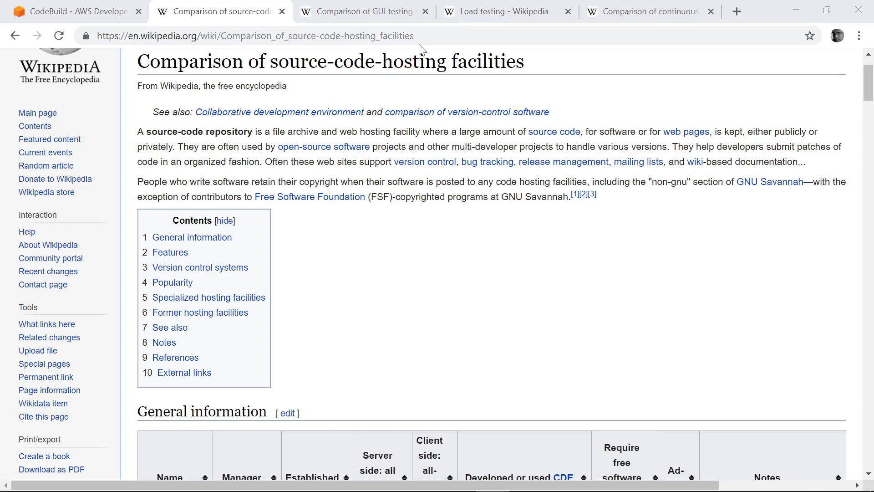
{"action": "mouse_move", "coordinate": [428, 36]}
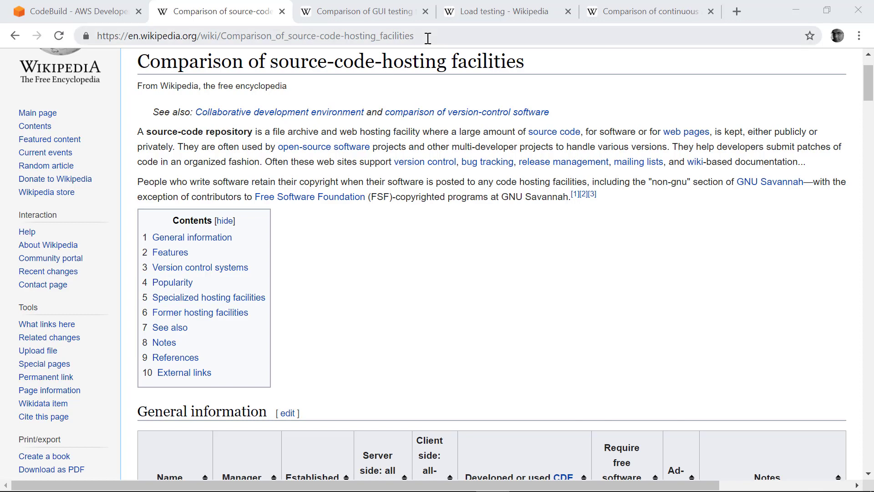
{"action": "mouse_move", "coordinate": [540, 73]}
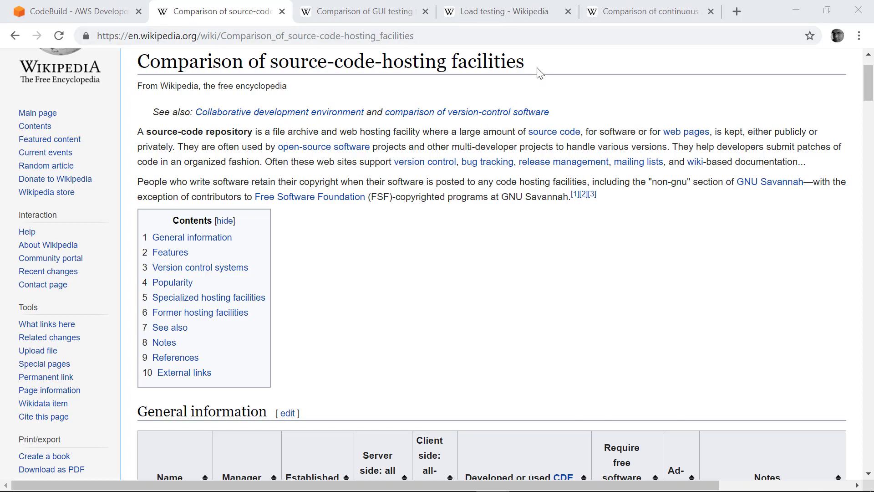
{"action": "scroll", "scroll_direction": "down", "scroll_amount": 3}
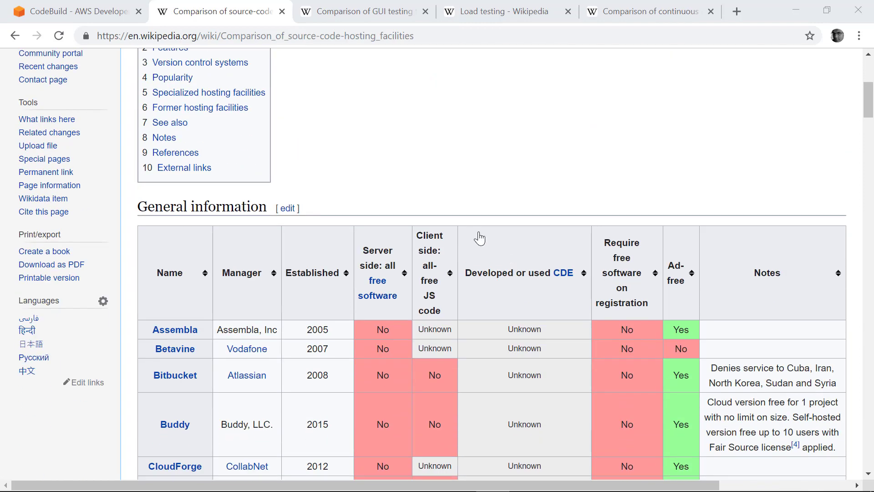
{"action": "scroll", "scroll_direction": "down", "scroll_amount": 3}
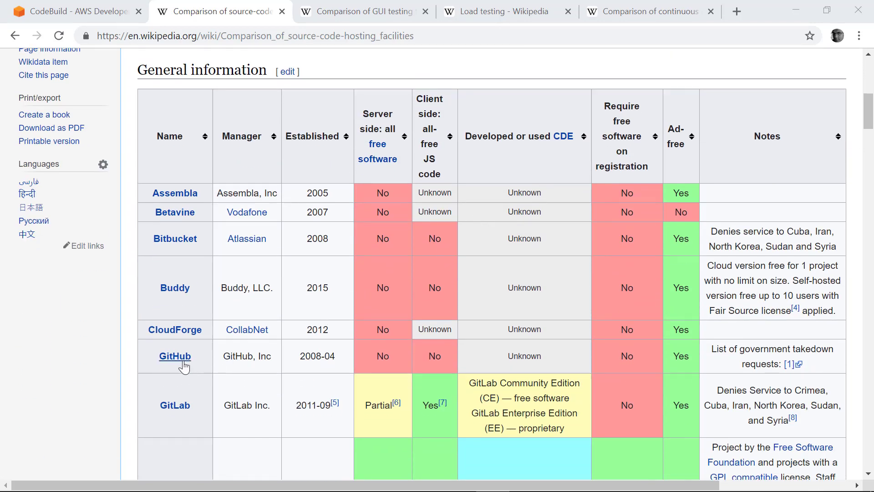
{"action": "scroll", "scroll_direction": "down", "scroll_amount": 3}
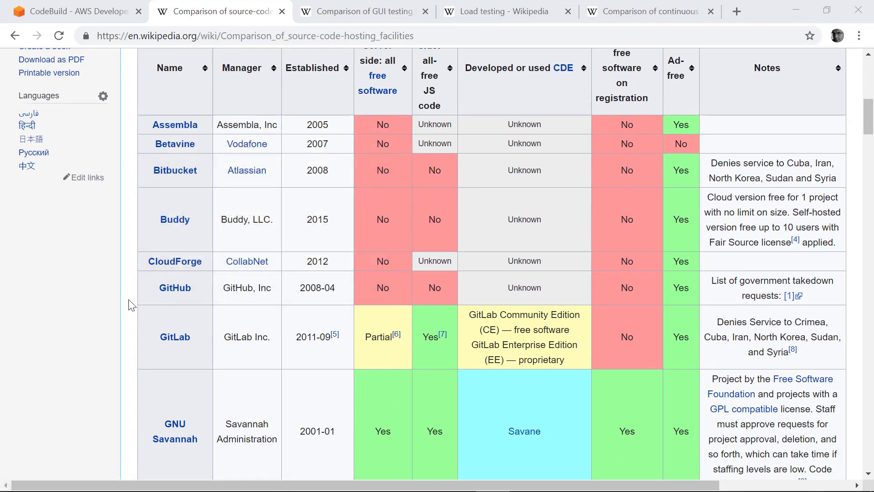
{"action": "scroll", "scroll_direction": "down", "scroll_amount": 3}
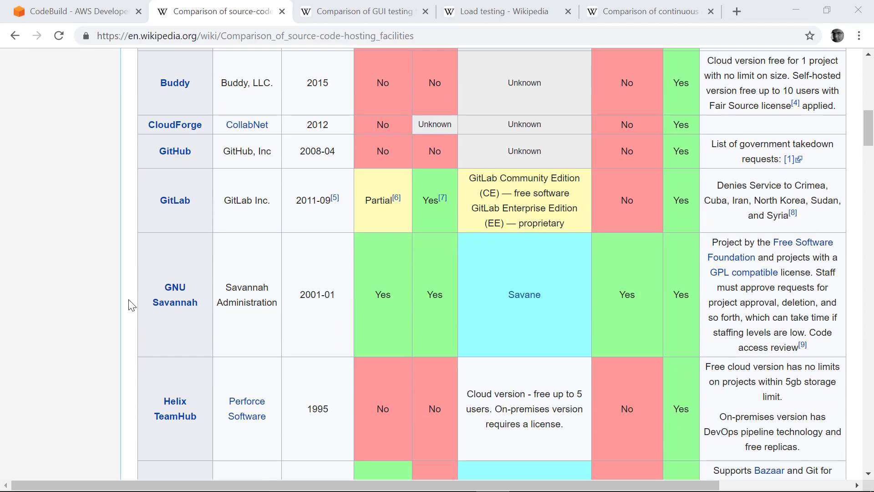
{"action": "scroll", "scroll_direction": "down", "scroll_amount": 3}
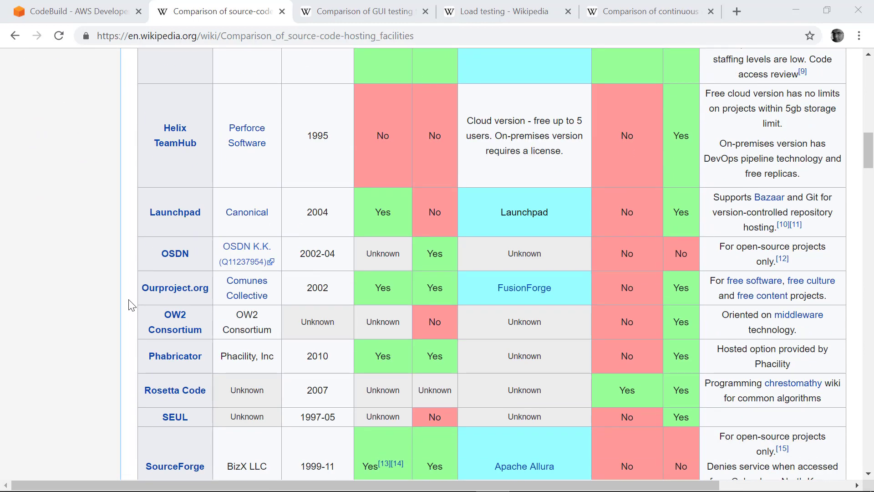
{"action": "scroll", "scroll_direction": "down", "scroll_amount": 3}
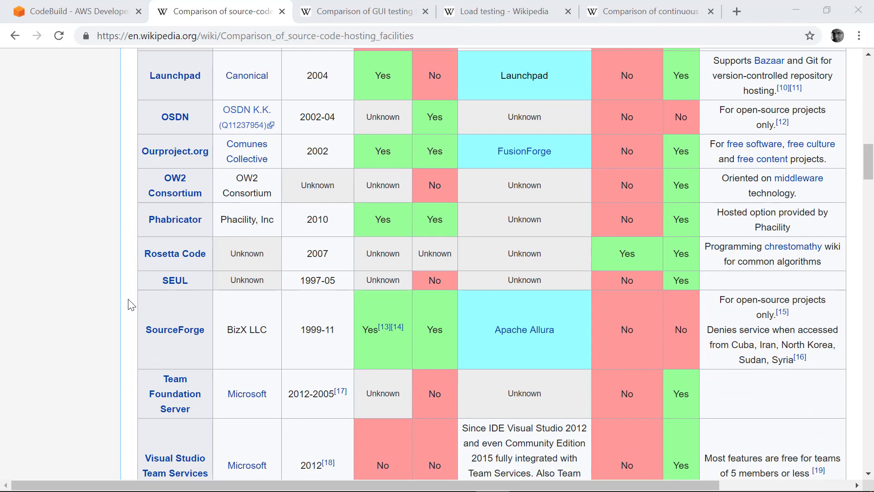
{"action": "scroll", "scroll_direction": "down", "scroll_amount": 3}
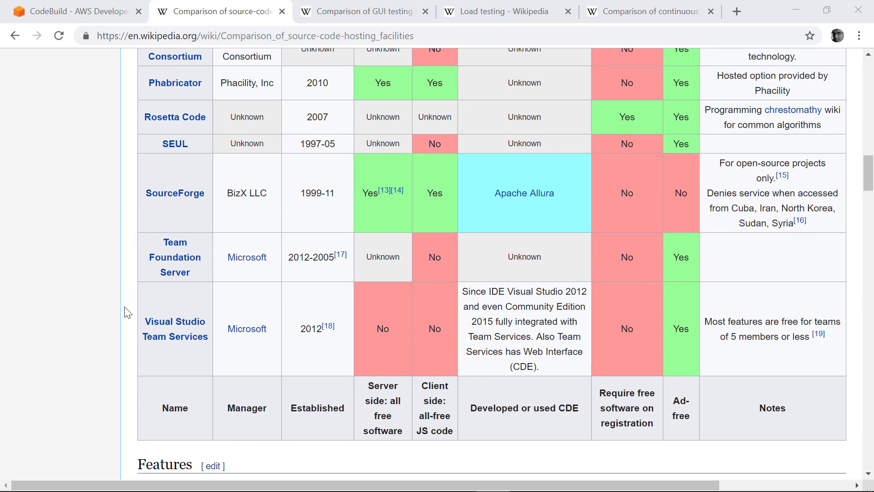
{"action": "scroll", "scroll_direction": "up", "scroll_amount": 3}
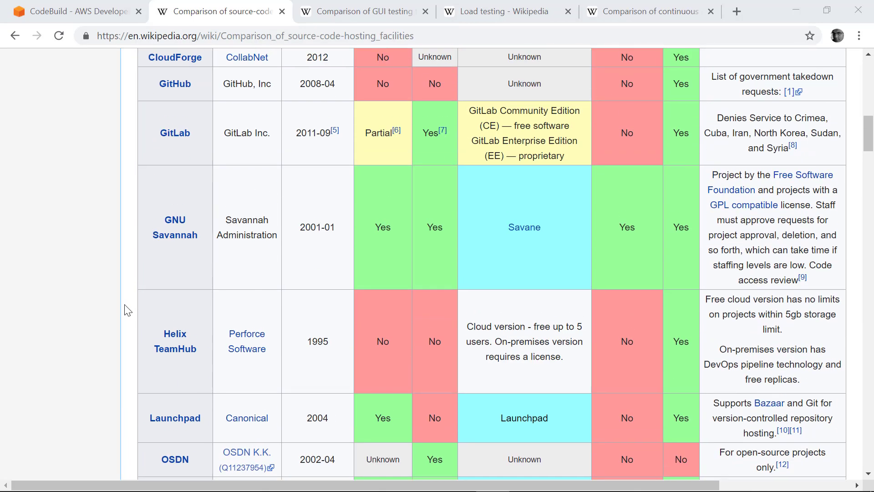
{"action": "scroll", "scroll_direction": "up", "scroll_amount": 3}
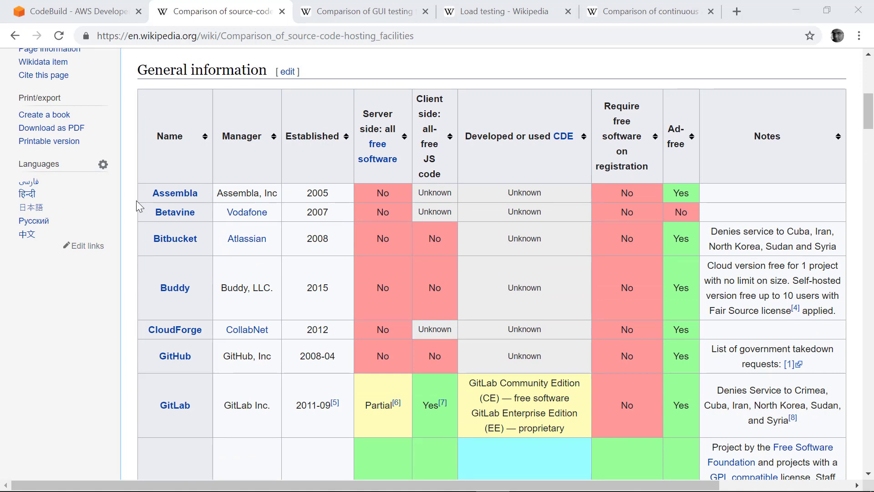
Bring up the 'Comparison of GUI testing tools' article in its browser tab.
{"action": "left_click", "coordinate": [363, 11]}
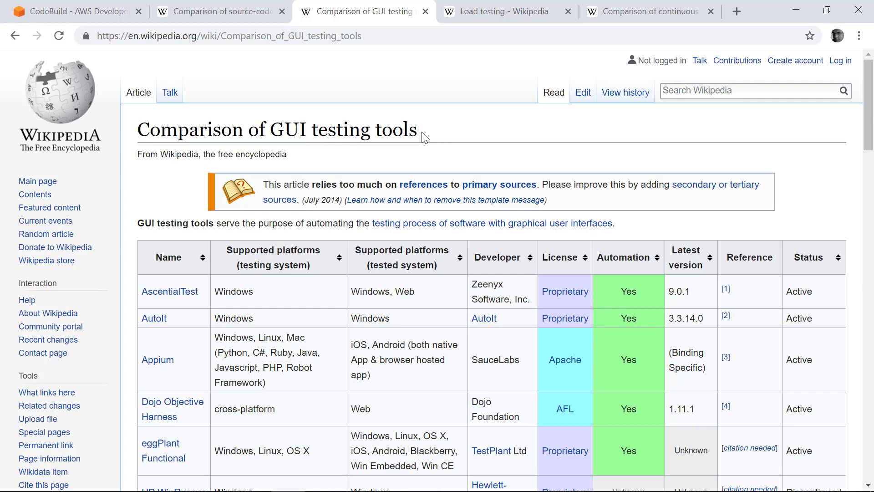
Glance down the GUI testing tools table, then move to the 'Load testing - Wikipedia' tab.
{"action": "scroll", "scroll_direction": "down", "scroll_amount": 3}
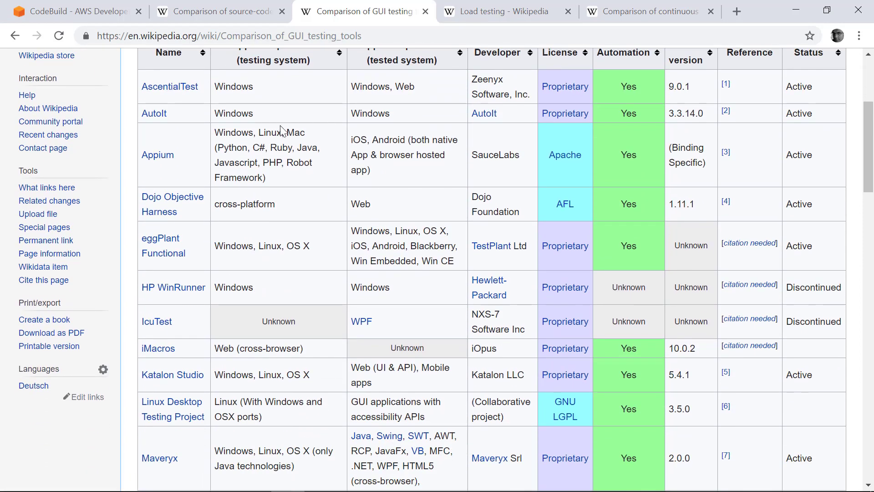
{"action": "mouse_move", "coordinate": [282, 133]}
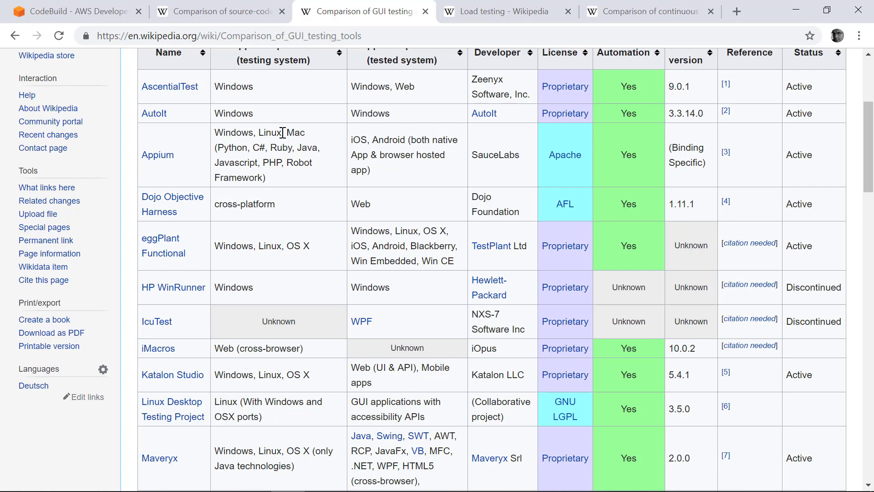
{"action": "left_click", "coordinate": [505, 11]}
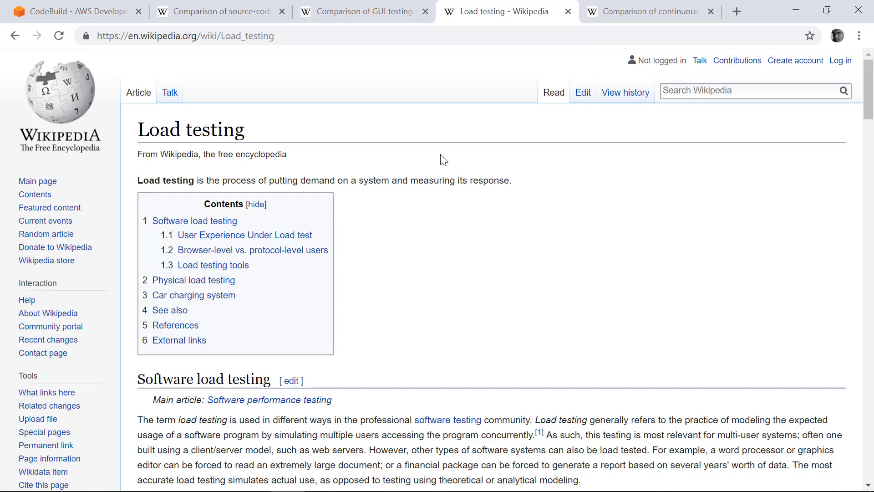
Review the Load testing tools table, then move to the 'Comparison of continuous integration software' tab.
{"action": "scroll", "scroll_direction": "down", "scroll_amount": 3}
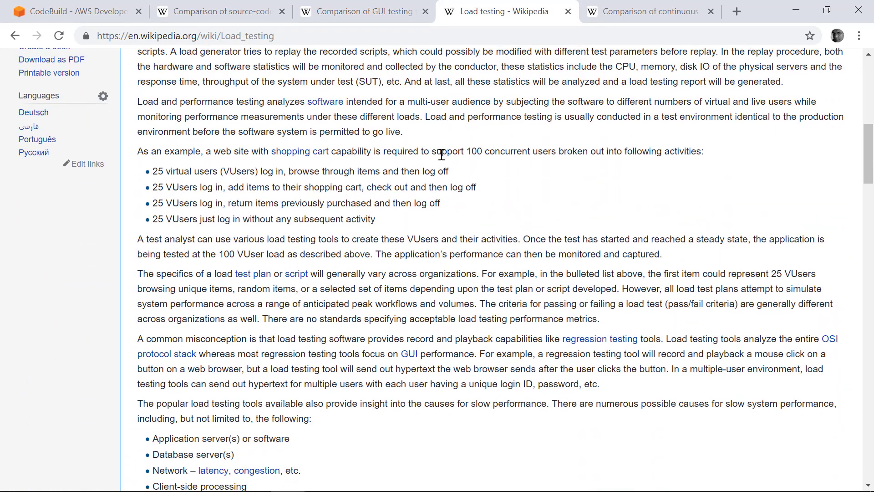
{"action": "scroll", "scroll_direction": "down", "scroll_amount": 3}
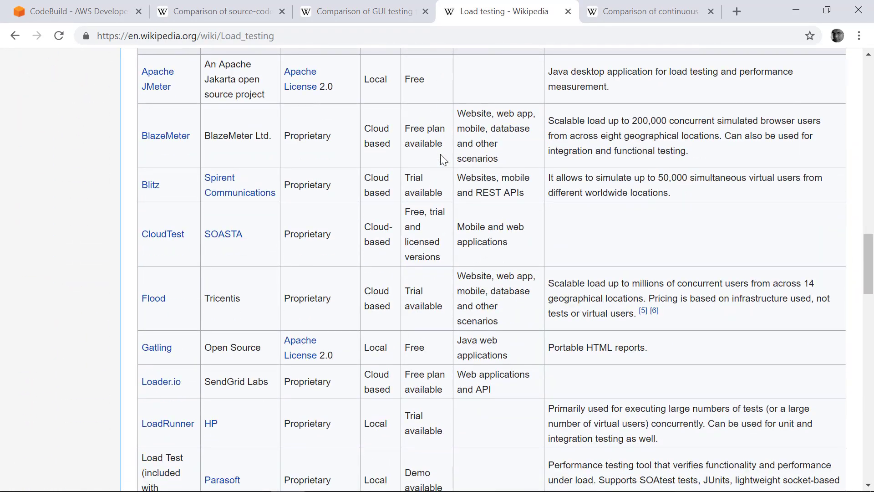
{"action": "mouse_move", "coordinate": [168, 423]}
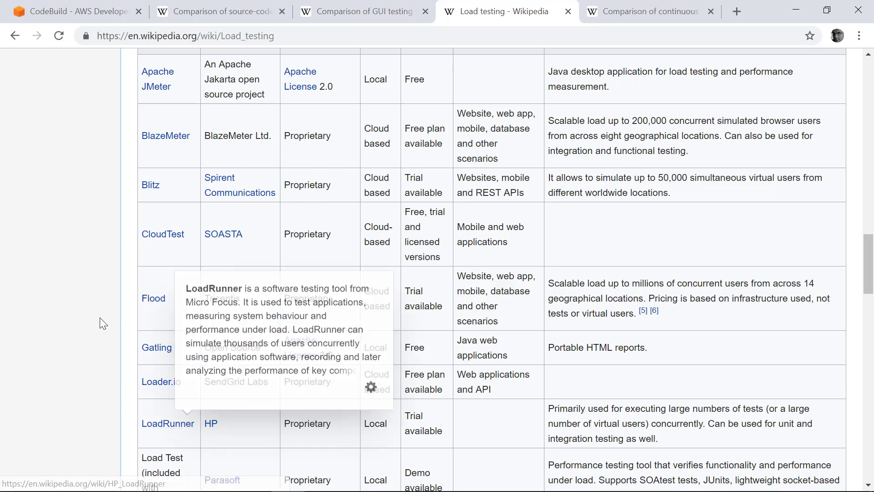
{"action": "mouse_move", "coordinate": [103, 323]}
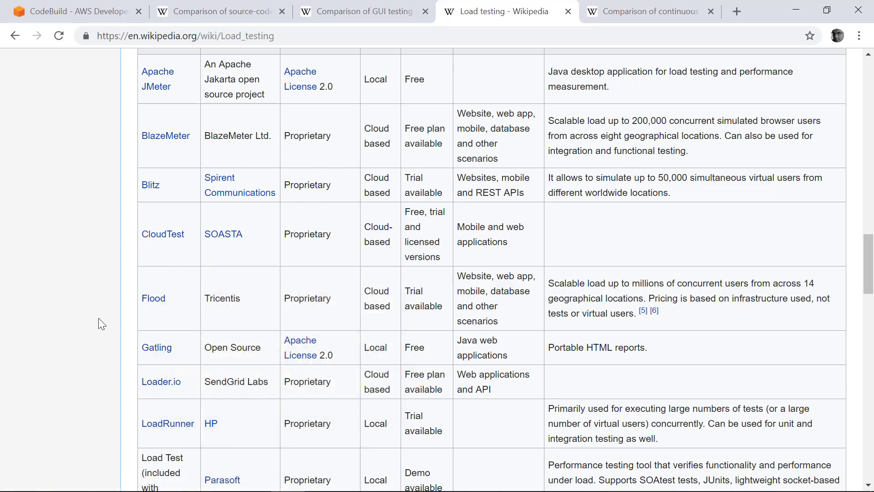
{"action": "mouse_move", "coordinate": [632, 24]}
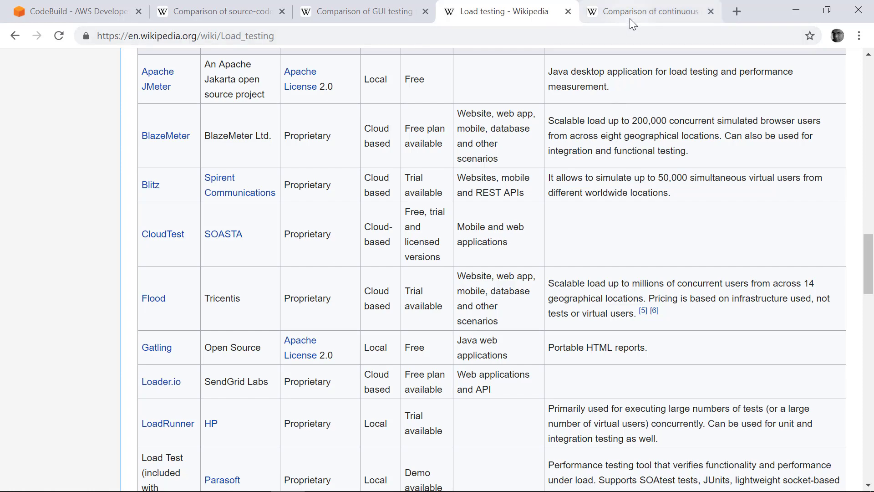
{"action": "left_click", "coordinate": [649, 10]}
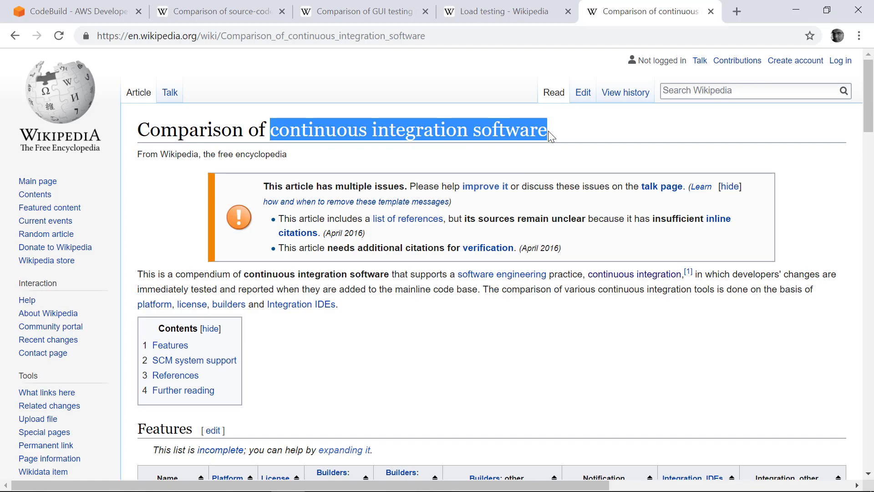
{"action": "scroll", "scroll_direction": "down", "scroll_amount": 3}
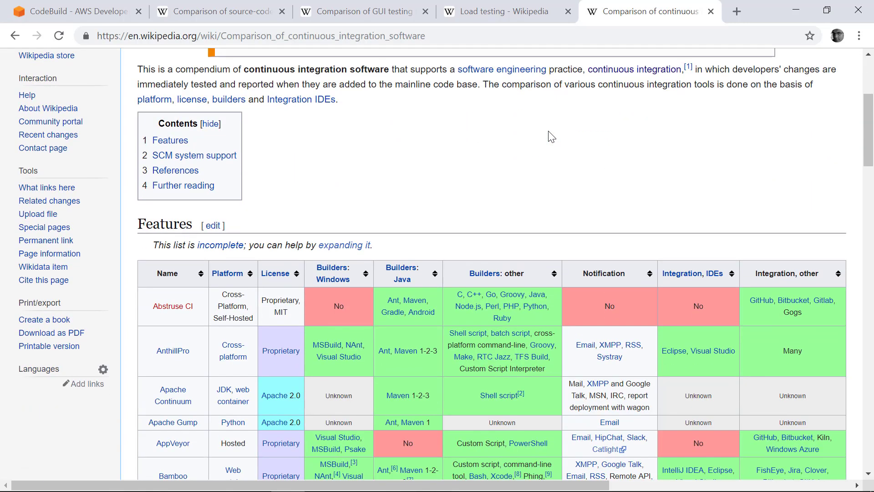
{"action": "scroll", "scroll_direction": "down", "scroll_amount": 3}
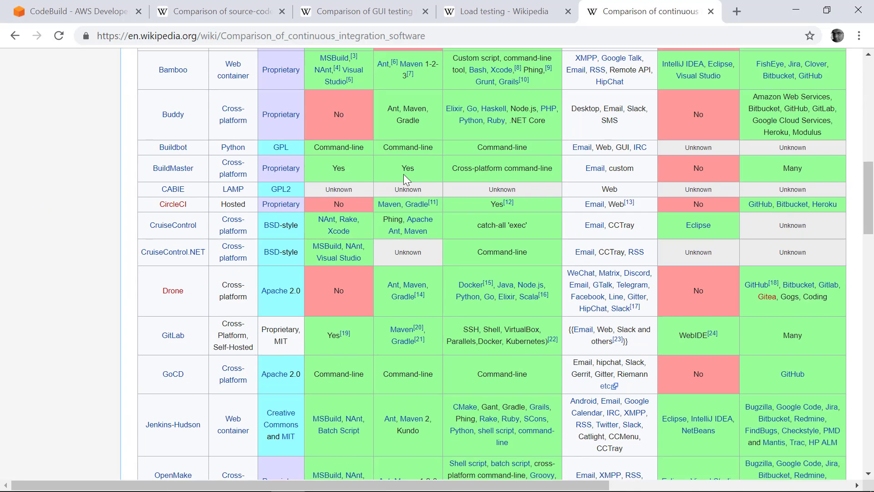
{"action": "scroll", "scroll_direction": "down", "scroll_amount": 3}
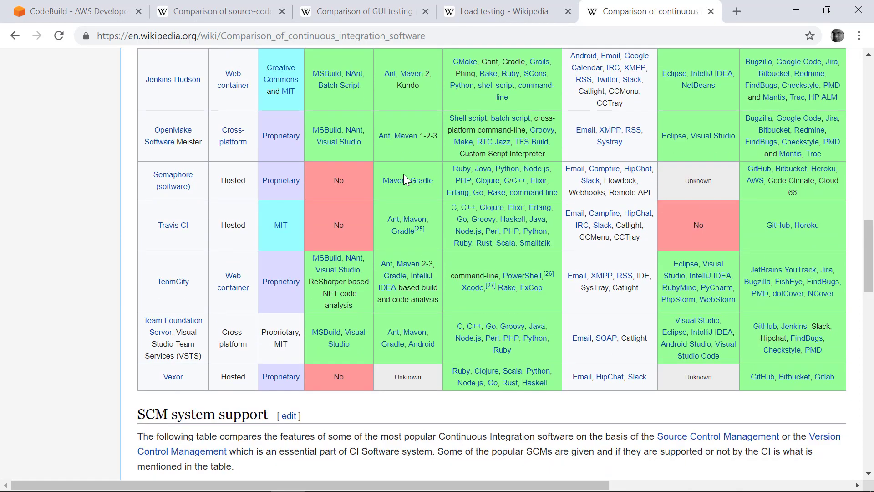
{"action": "mouse_move", "coordinate": [173, 334]}
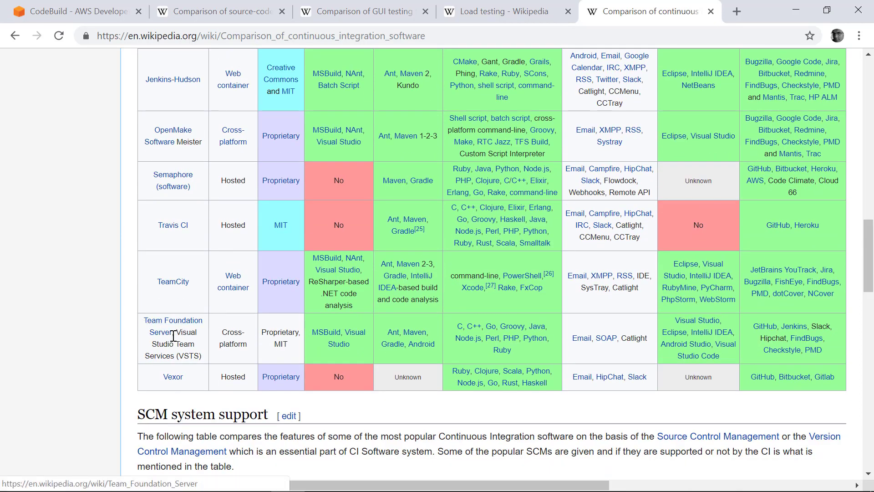
{"action": "scroll", "scroll_direction": "up", "scroll_amount": 3}
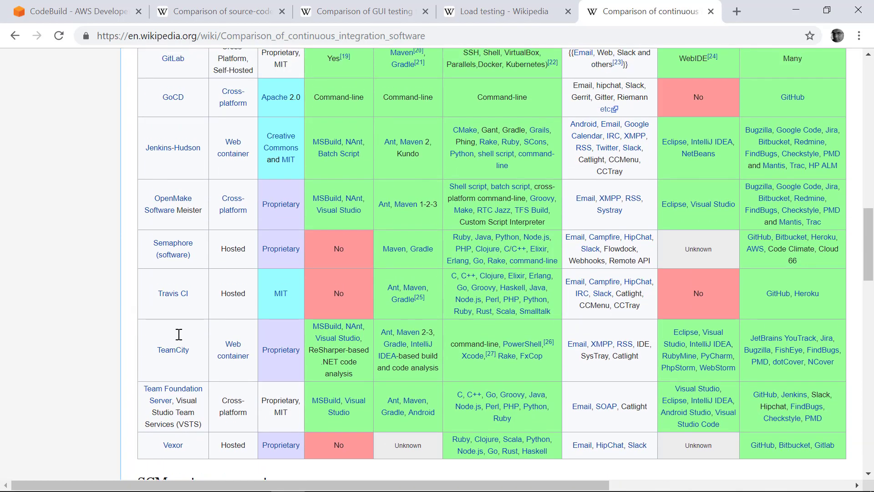
{"action": "mouse_move", "coordinate": [179, 170]}
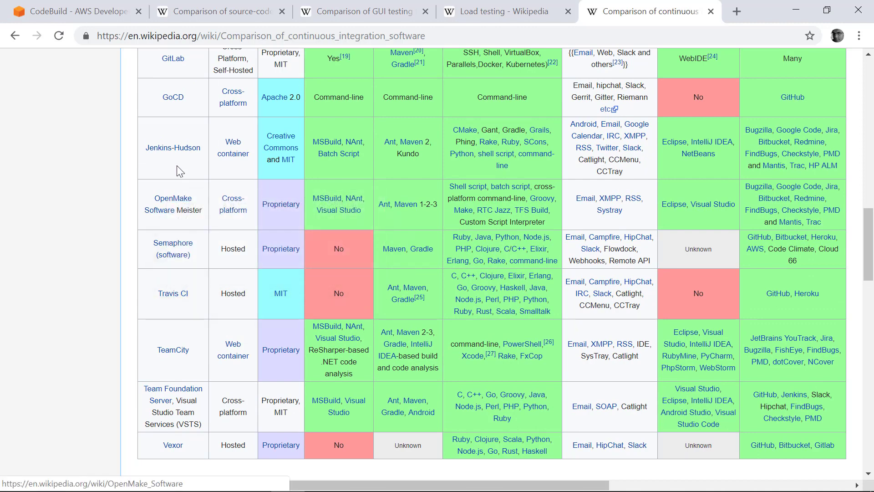
{"action": "scroll", "scroll_direction": "up", "scroll_amount": 3}
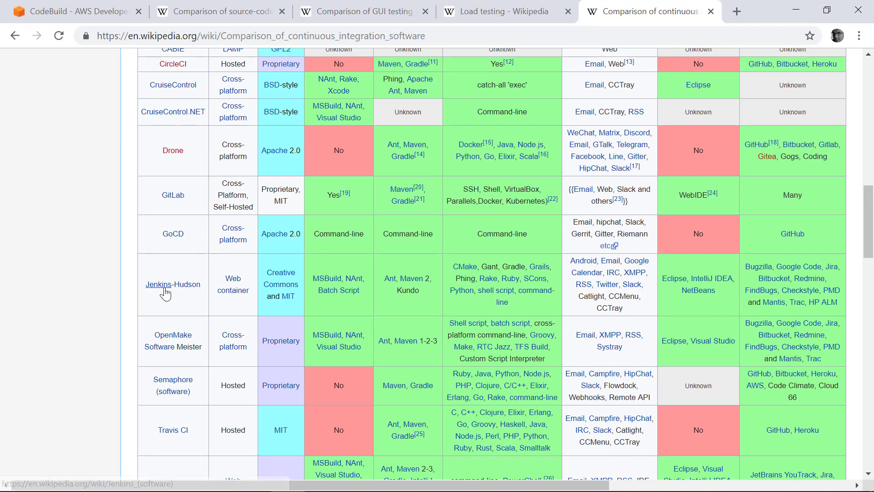
{"action": "mouse_move", "coordinate": [163, 296]}
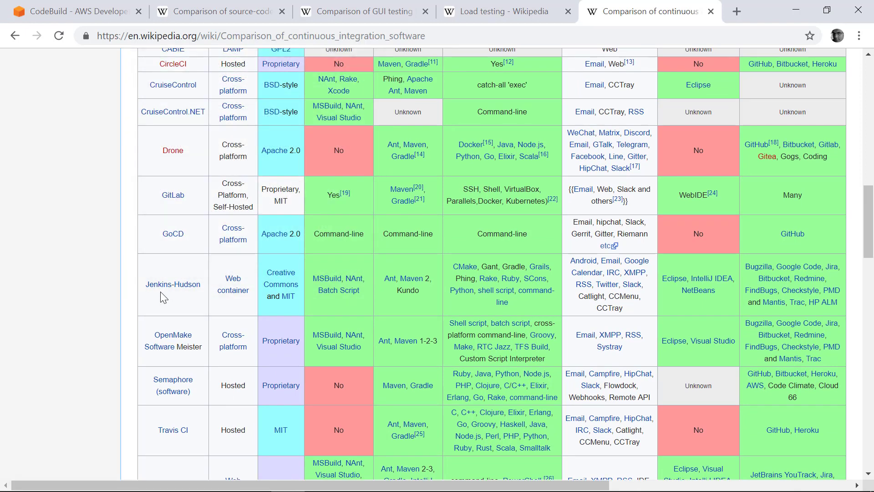
{"action": "mouse_move", "coordinate": [111, 210]}
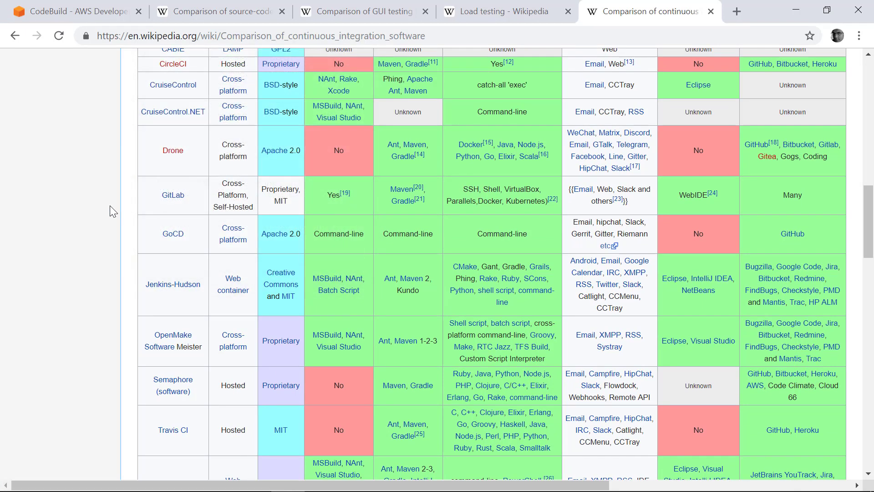
{"action": "mouse_move", "coordinate": [145, 257]}
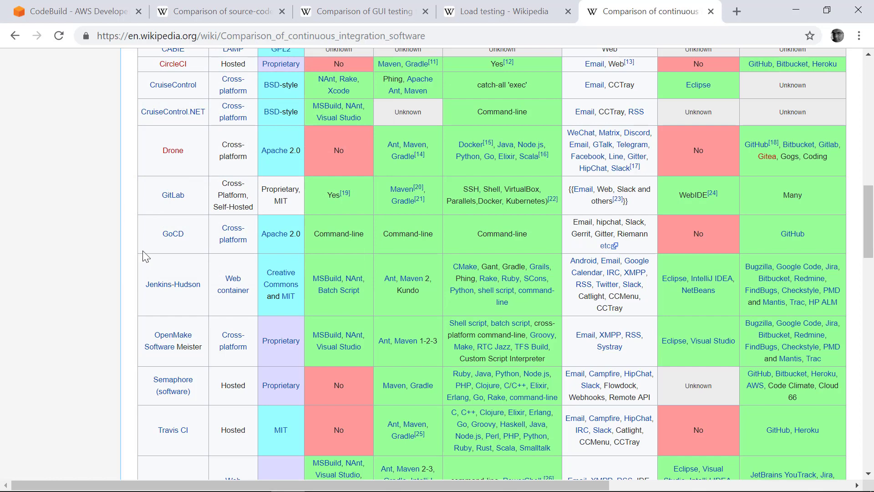
{"action": "scroll", "scroll_direction": "down", "scroll_amount": 3}
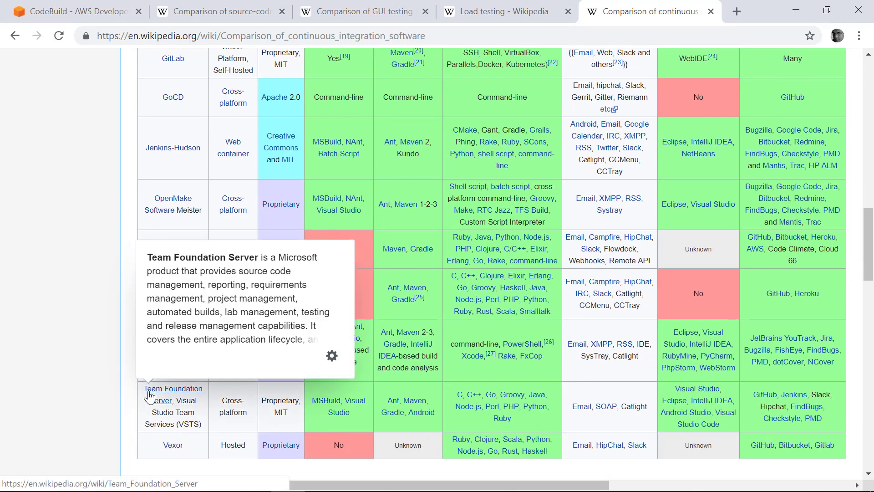
{"action": "mouse_move", "coordinate": [172, 178]}
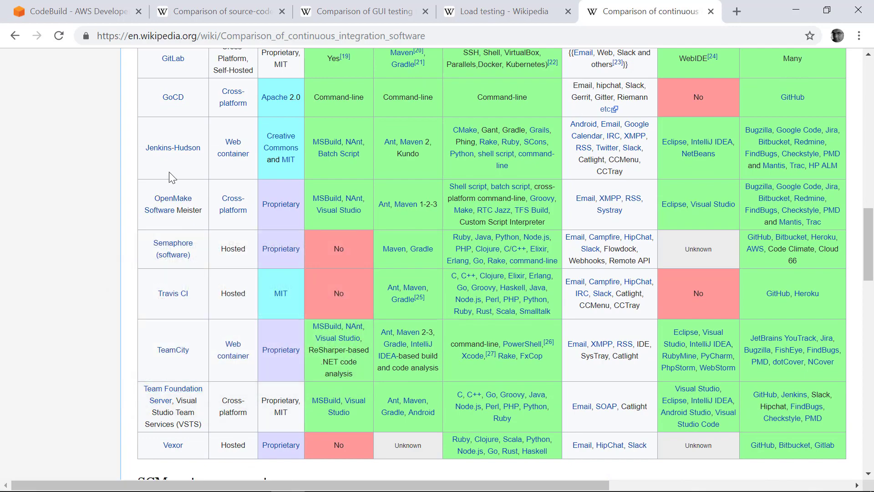
{"action": "scroll", "scroll_direction": "up", "scroll_amount": 3}
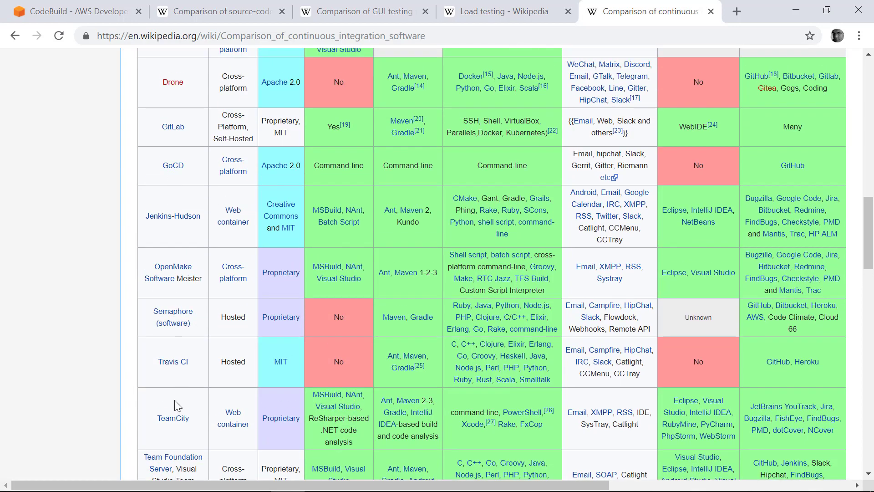
{"action": "scroll", "scroll_direction": "up", "scroll_amount": 3}
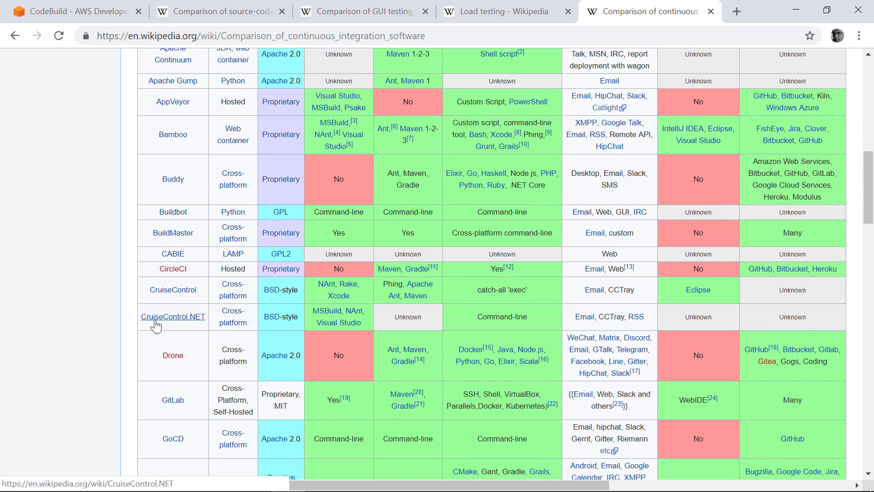
{"action": "scroll", "scroll_direction": "up", "scroll_amount": 3}
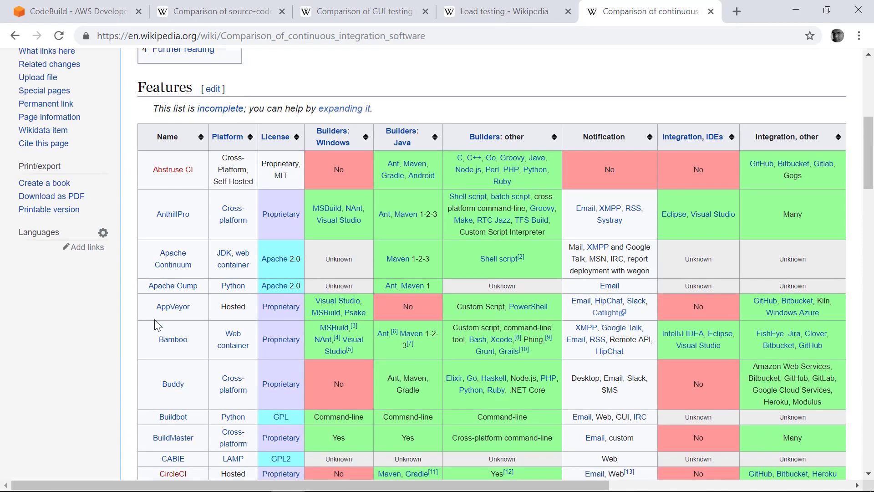
{"action": "scroll", "scroll_direction": "down", "scroll_amount": 3}
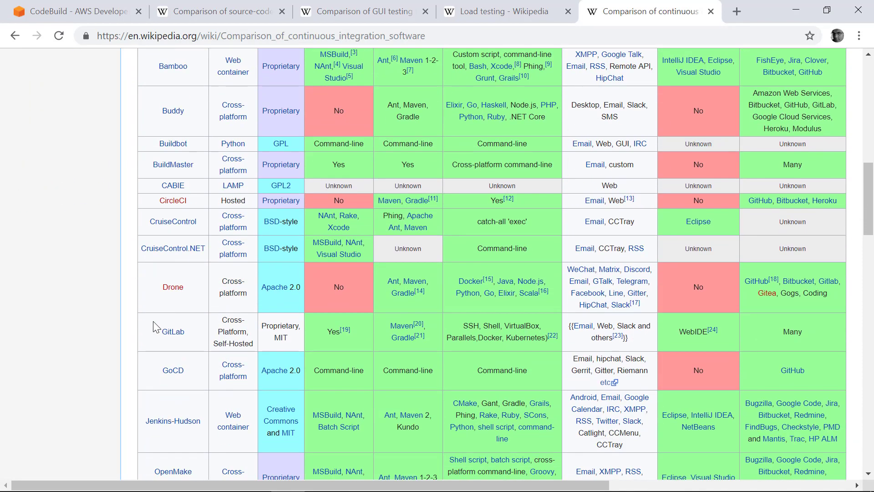
{"action": "scroll", "scroll_direction": "down", "scroll_amount": 3}
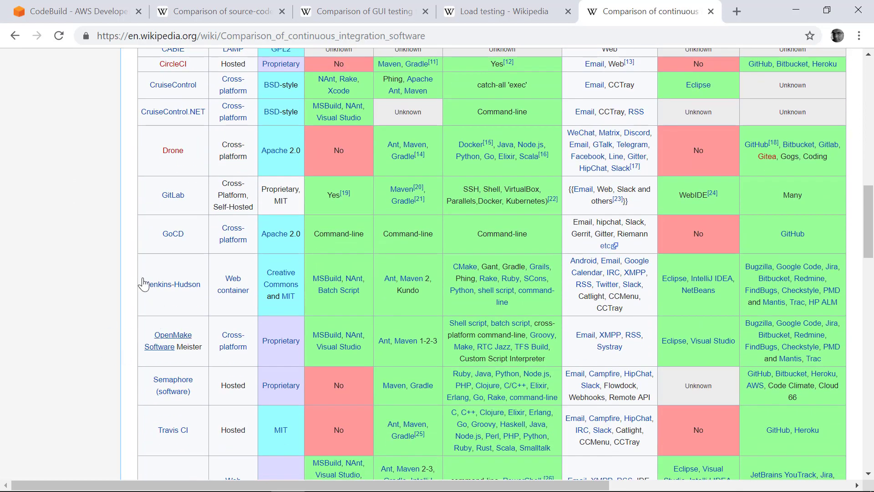
{"action": "scroll", "scroll_direction": "down", "scroll_amount": 3}
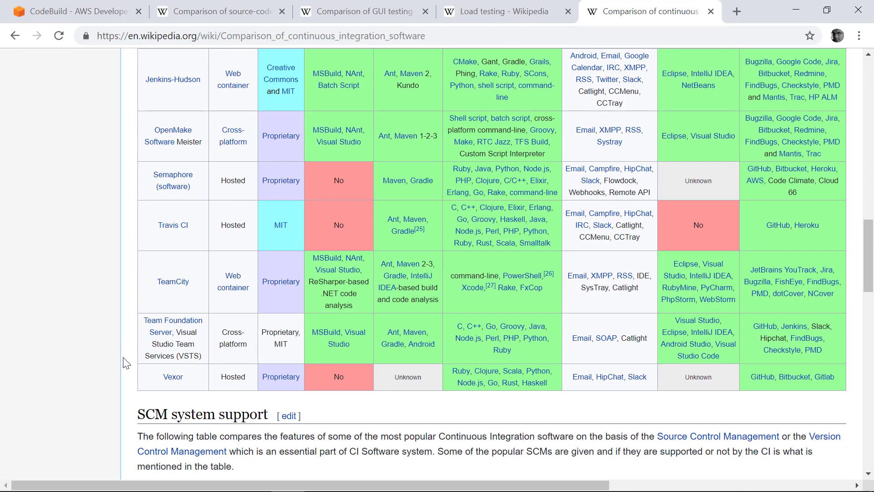
{"action": "mouse_move", "coordinate": [534, 299]}
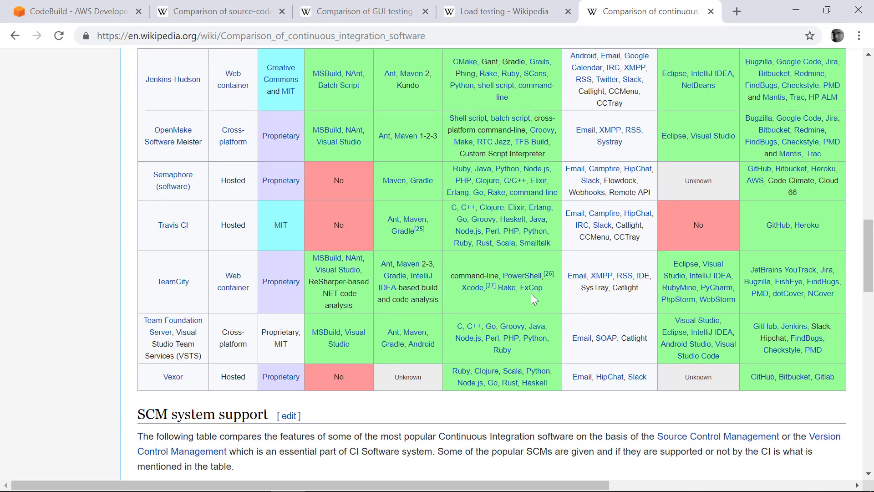
{"action": "mouse_move", "coordinate": [207, 285]}
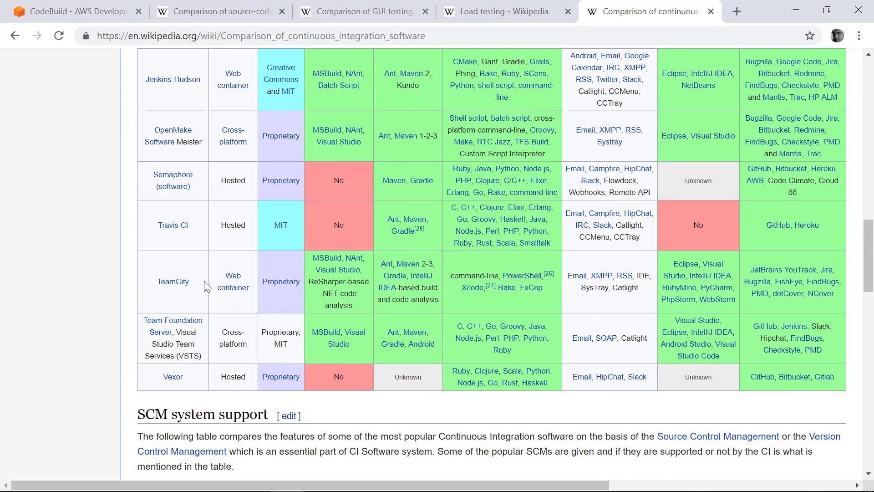